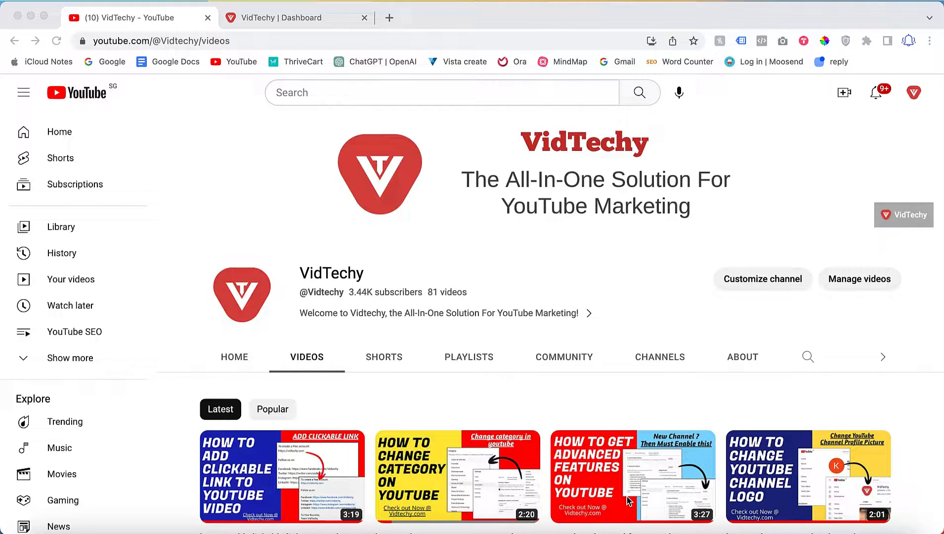
# Open the 'how to add clickable link to youtube video' tutorial from the video list.
pyautogui.scroll(-3)
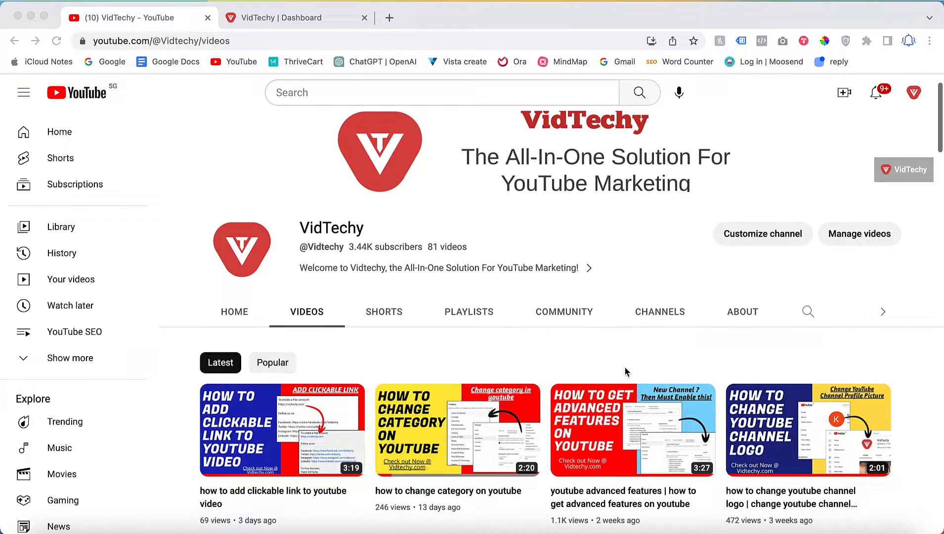
pyautogui.scroll(-3)
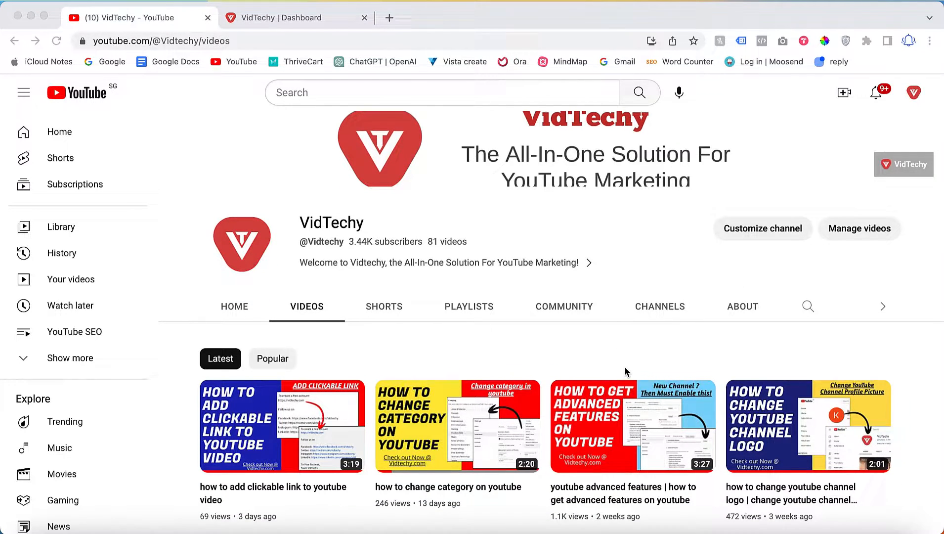
pyautogui.scroll(-3)
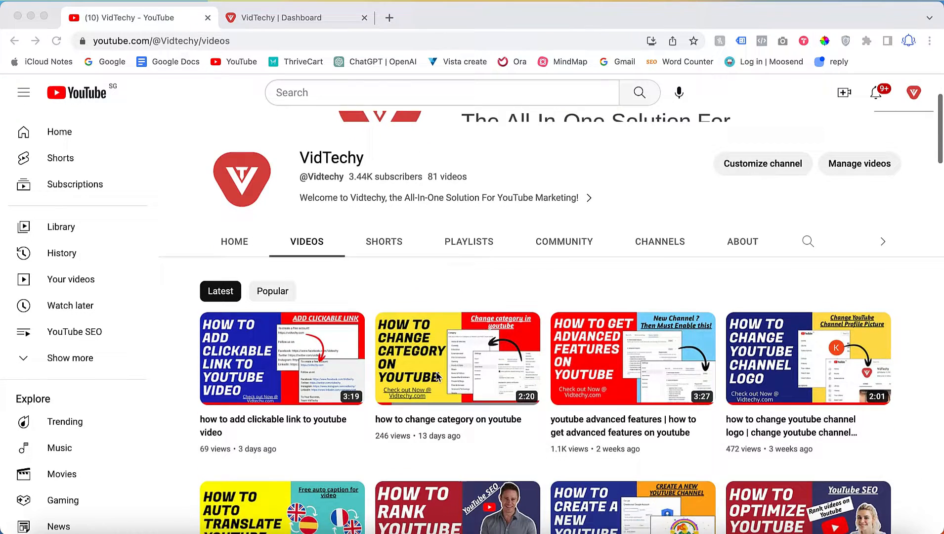
pyautogui.scroll(-3)
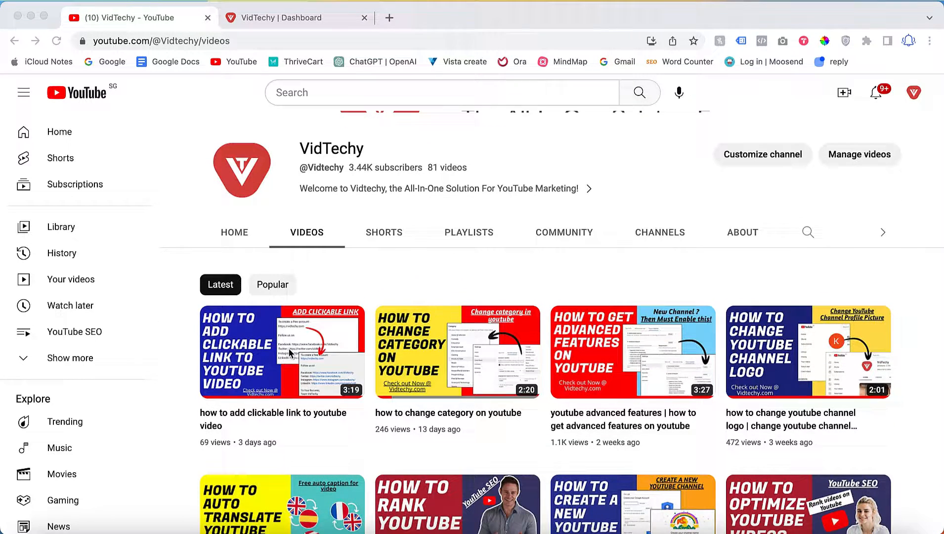
pyautogui.click(281, 352)
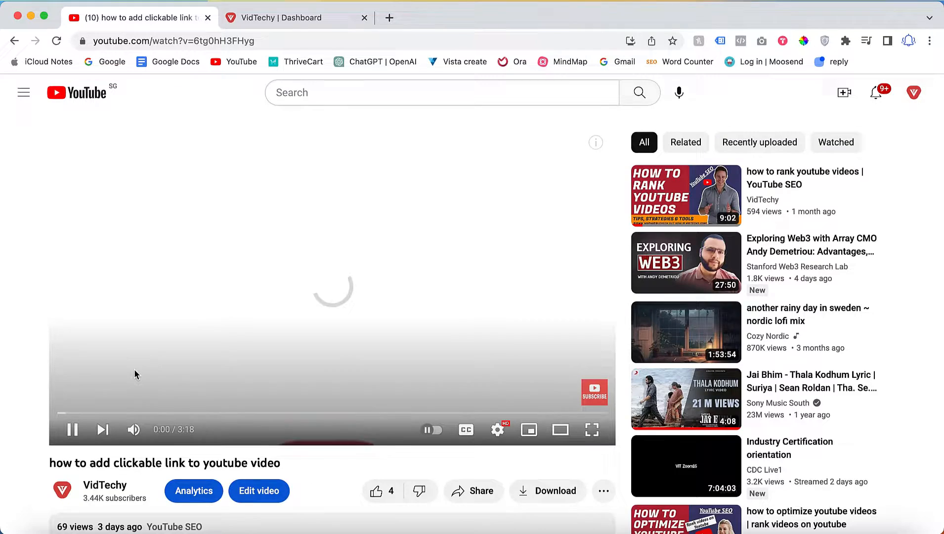
# Bring up the Share options below the video player.
pyautogui.scroll(-3)
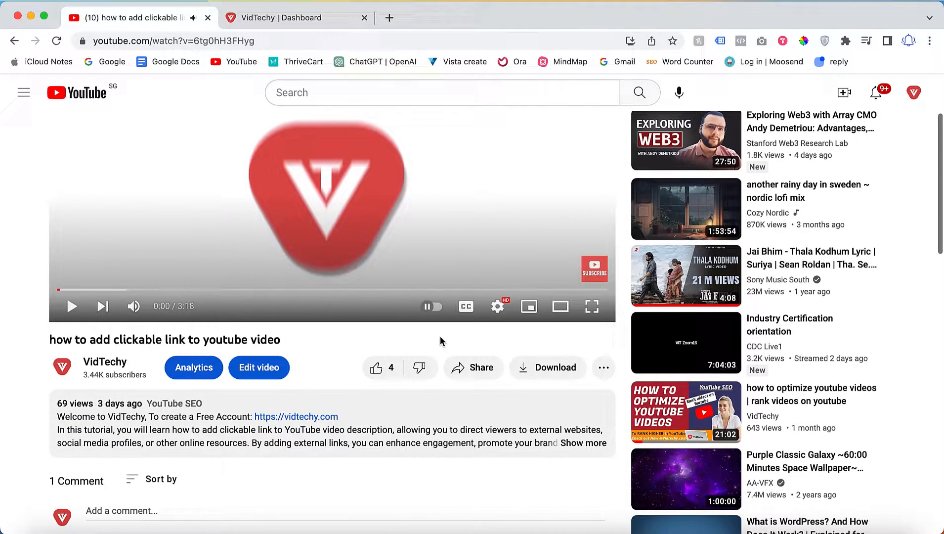
pyautogui.moveTo(473, 368)
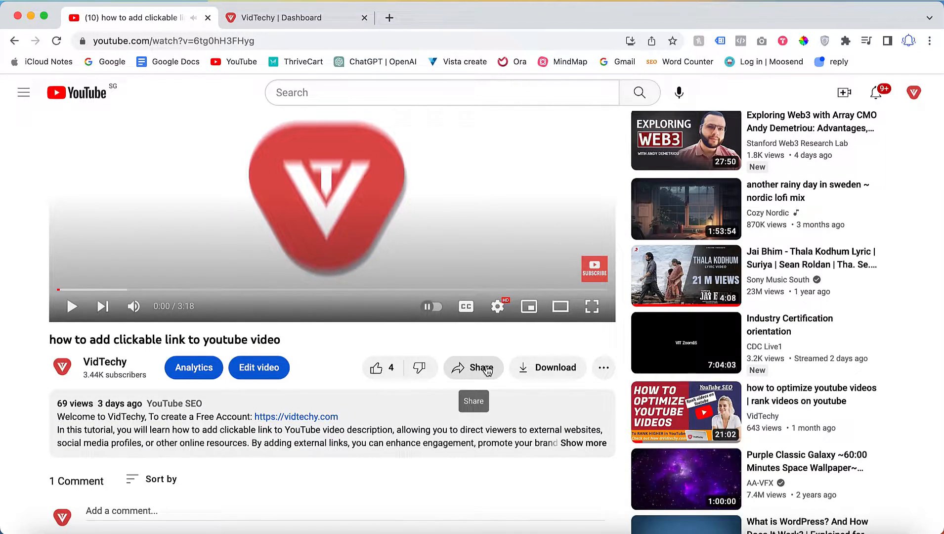
pyautogui.click(474, 367)
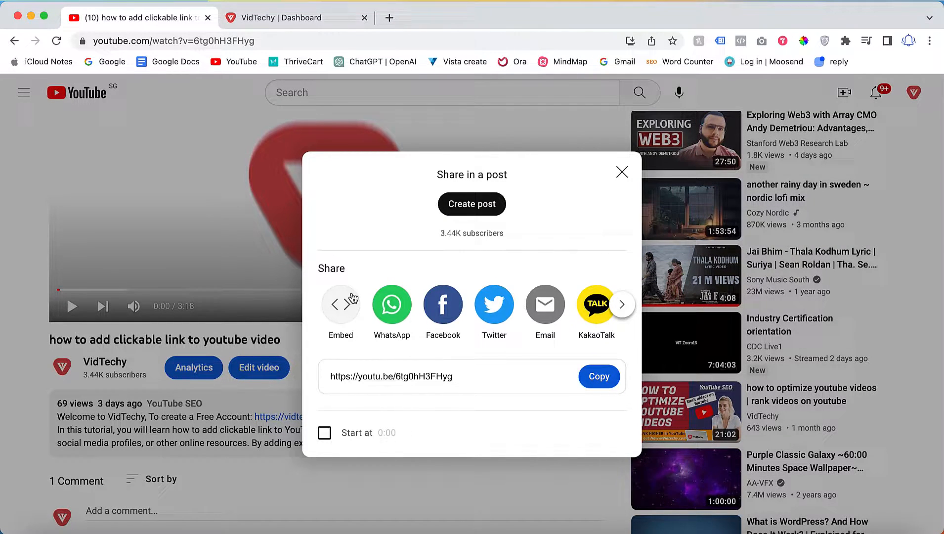
pyautogui.moveTo(347, 309)
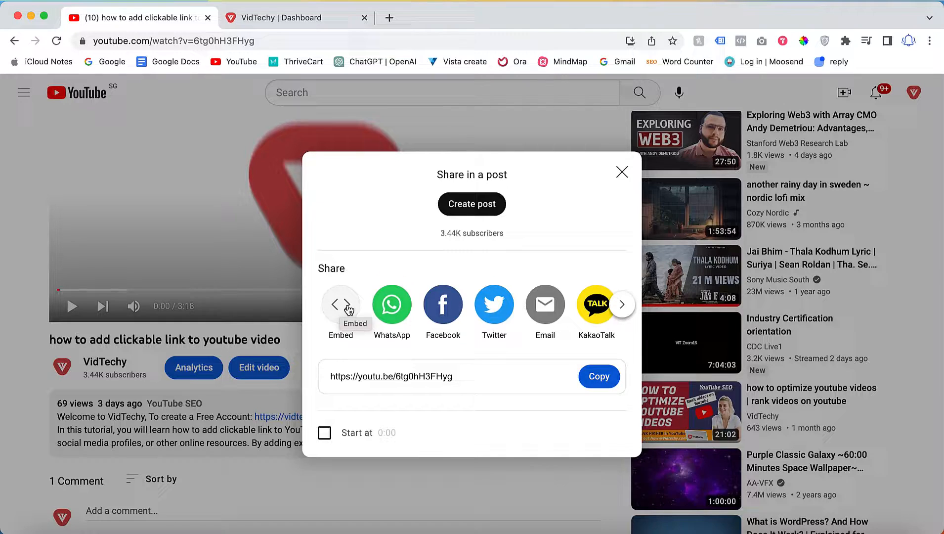
# View the Embed panel, select the iframe code, preview playback, and close the panel.
pyautogui.click(340, 303)
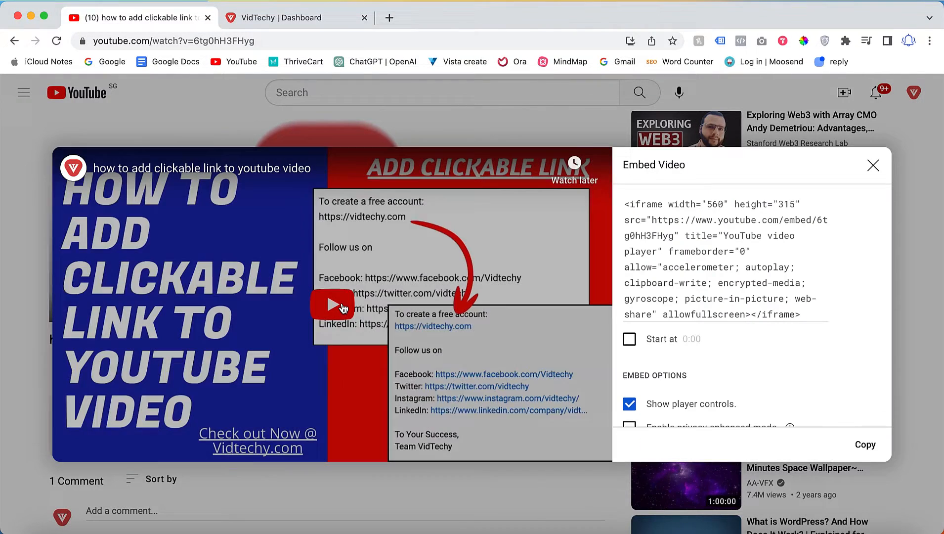
pyautogui.scroll(-3)
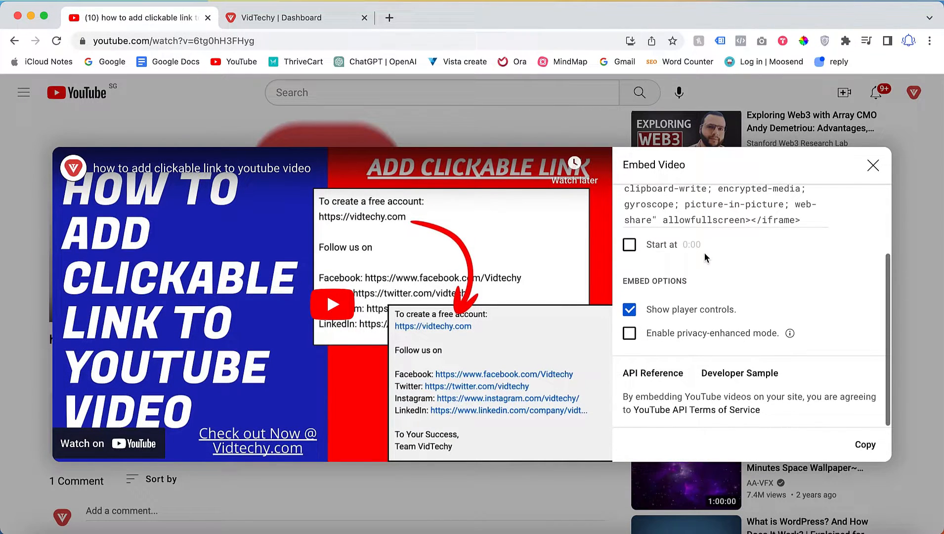
pyautogui.click(864, 445)
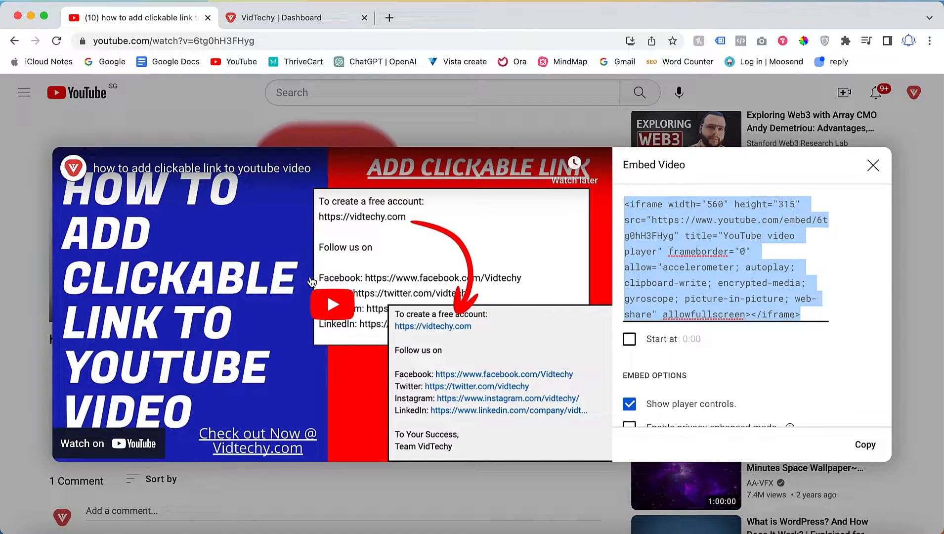
pyautogui.click(332, 304)
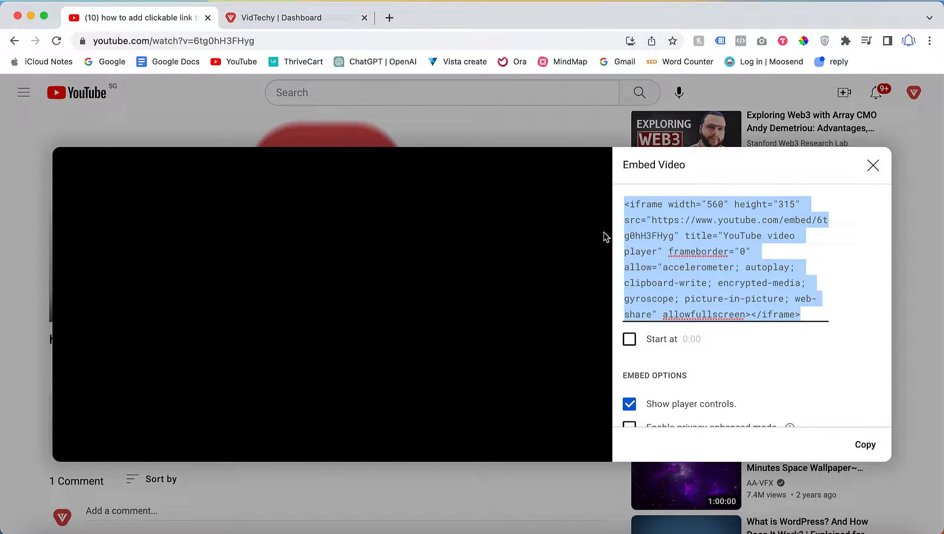
pyautogui.moveTo(608, 344)
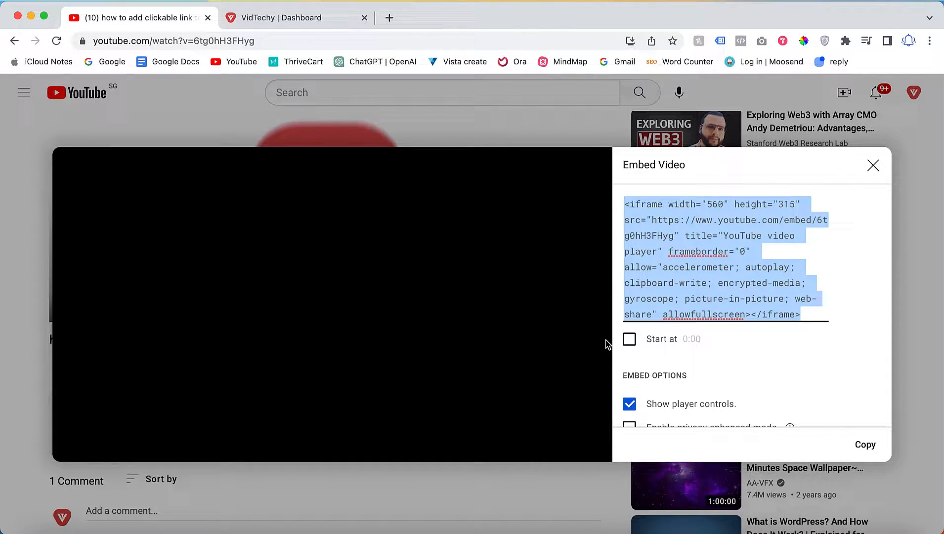
pyautogui.moveTo(424, 319)
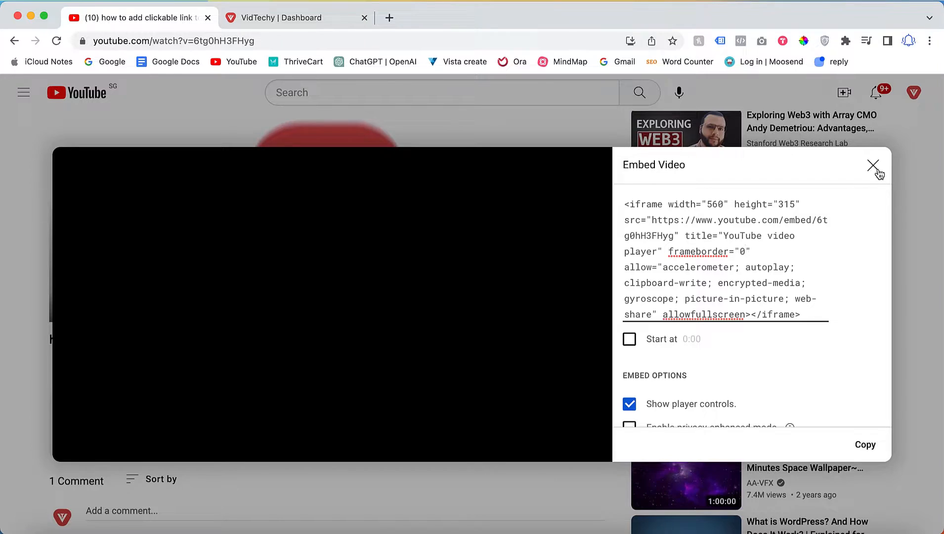
pyautogui.click(280, 18)
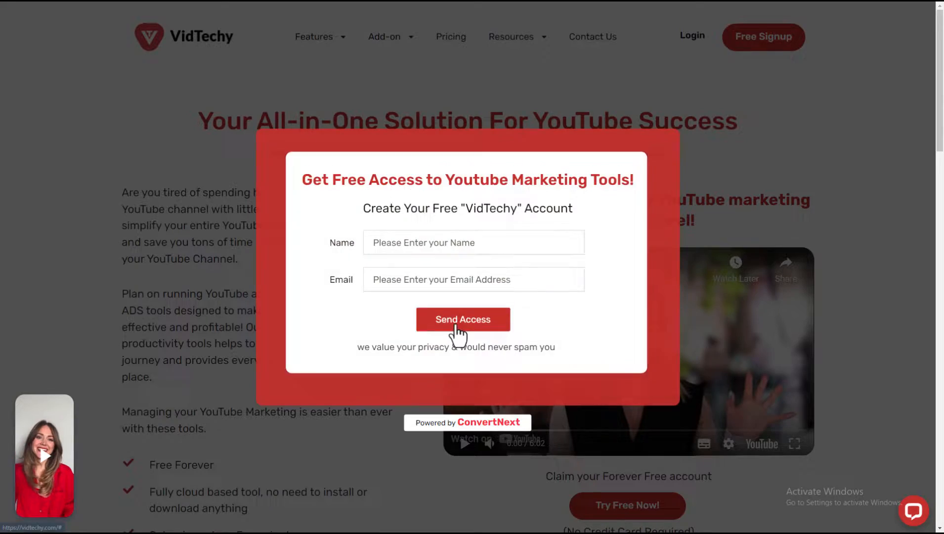
# Send the free-access signup request from the 'Get Free Access' popup.
pyautogui.click(462, 320)
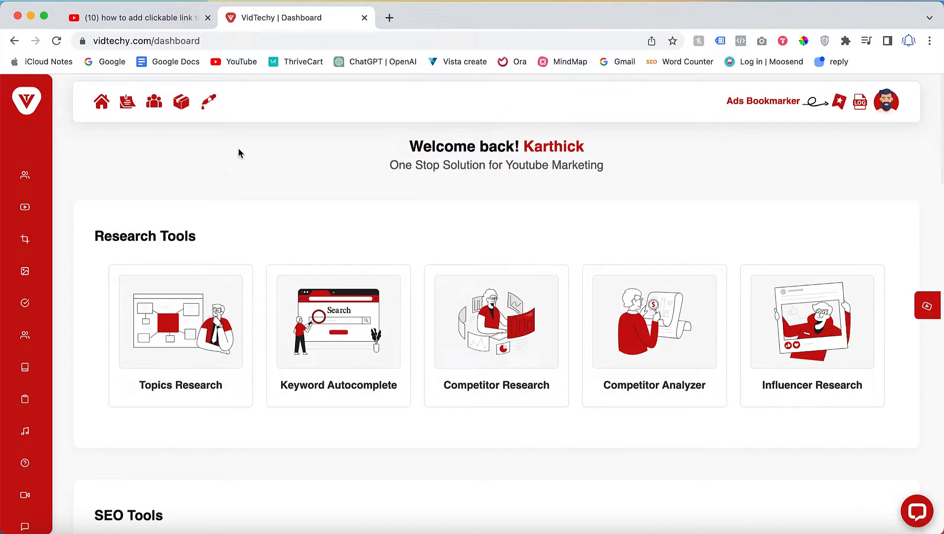
pyautogui.moveTo(354, 192)
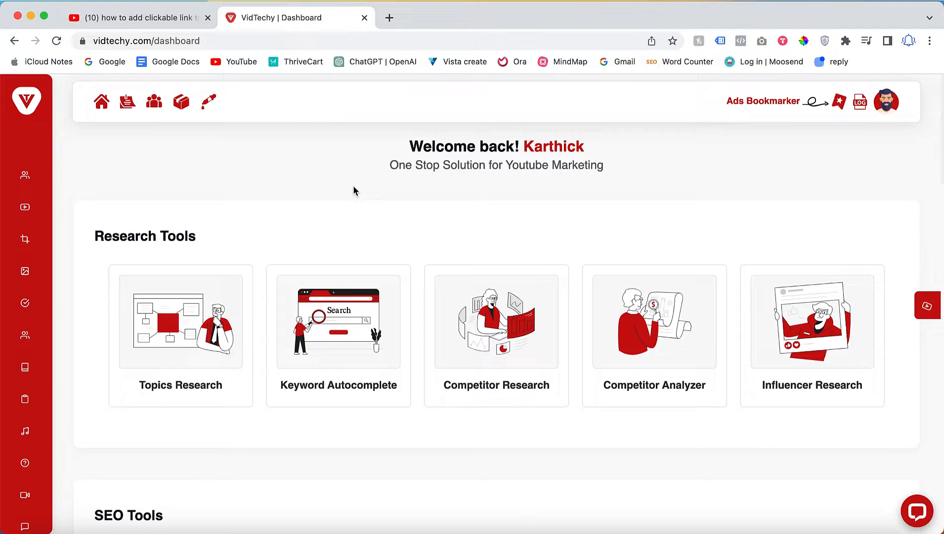
# Scroll the dashboard to the Productivity Tools section showing Embed Code Generator.
pyautogui.scroll(-3)
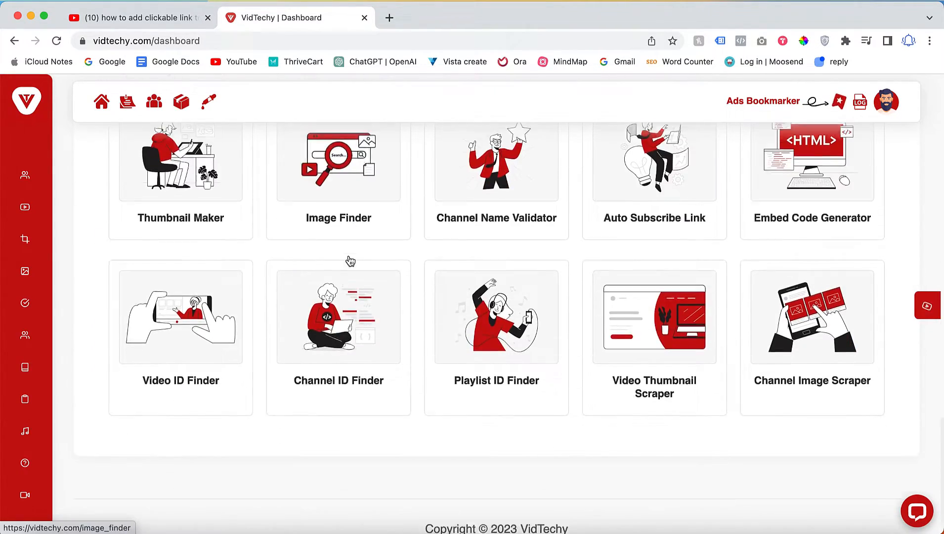
pyautogui.scroll(3)
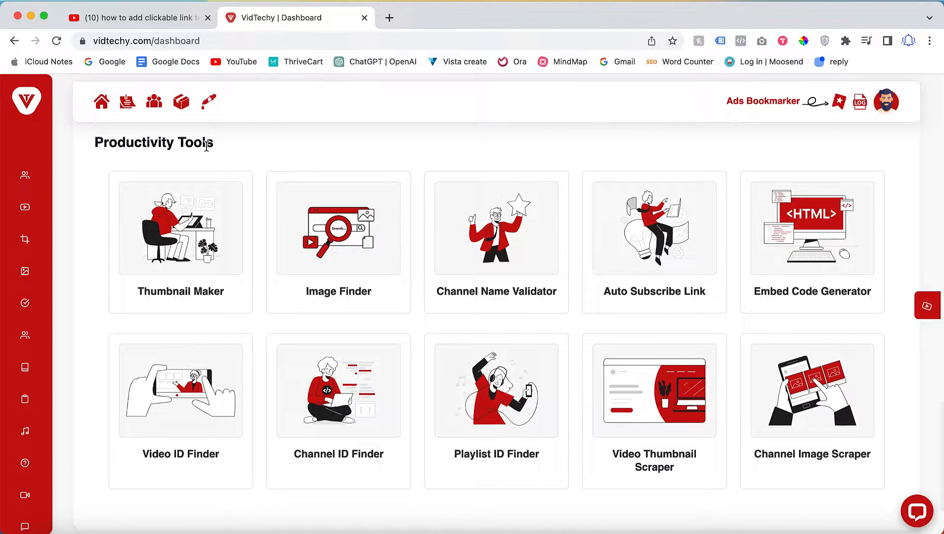
pyautogui.moveTo(812, 234)
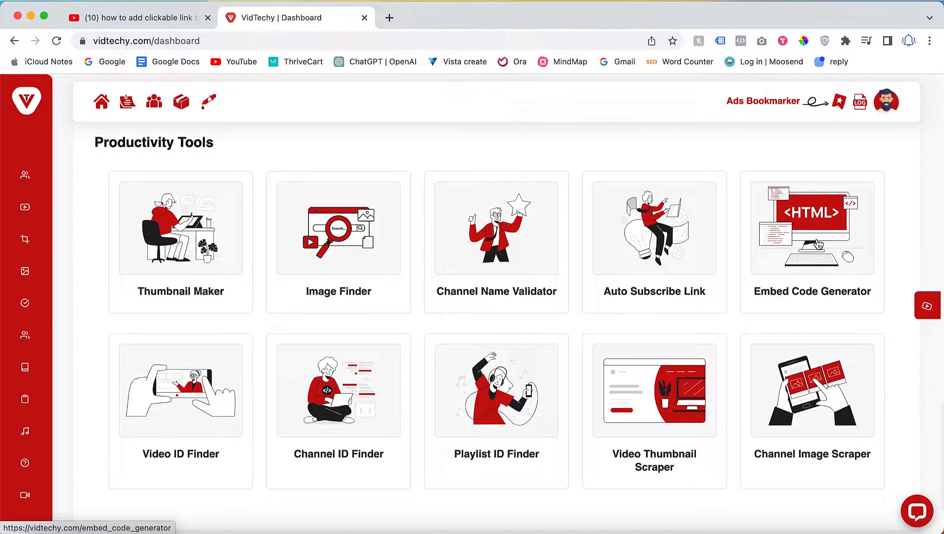
# Launch the Embed Code Generator and copy the tutorial's URL from the YouTube tab.
pyautogui.click(811, 243)
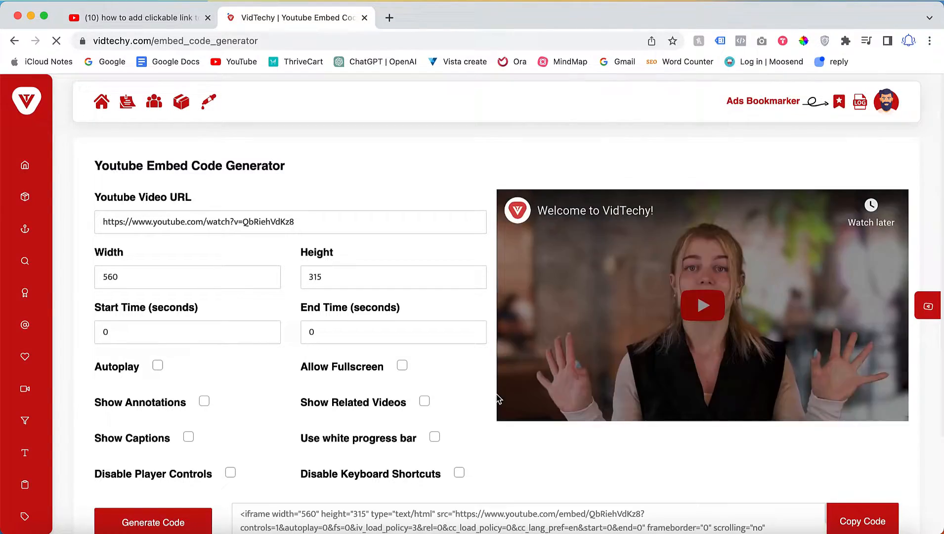
pyautogui.scroll(-3)
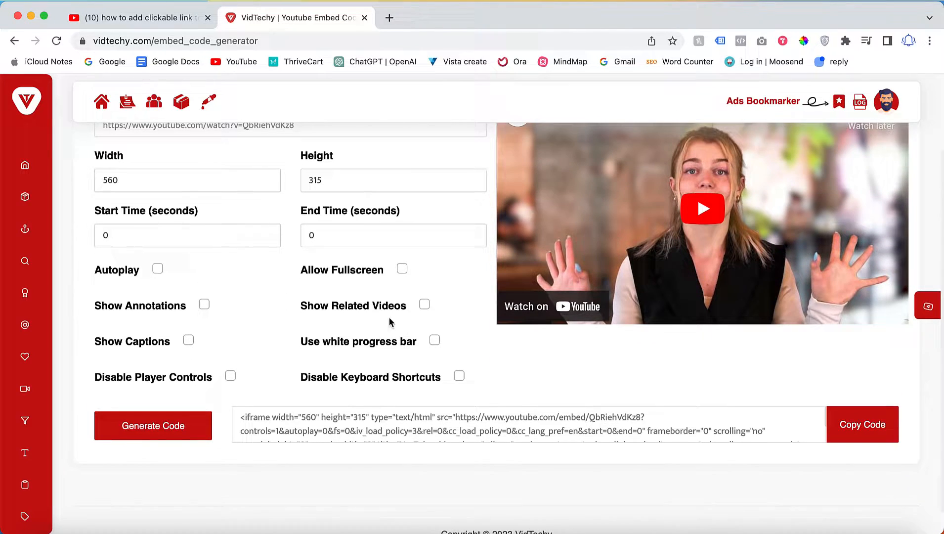
pyautogui.scroll(3)
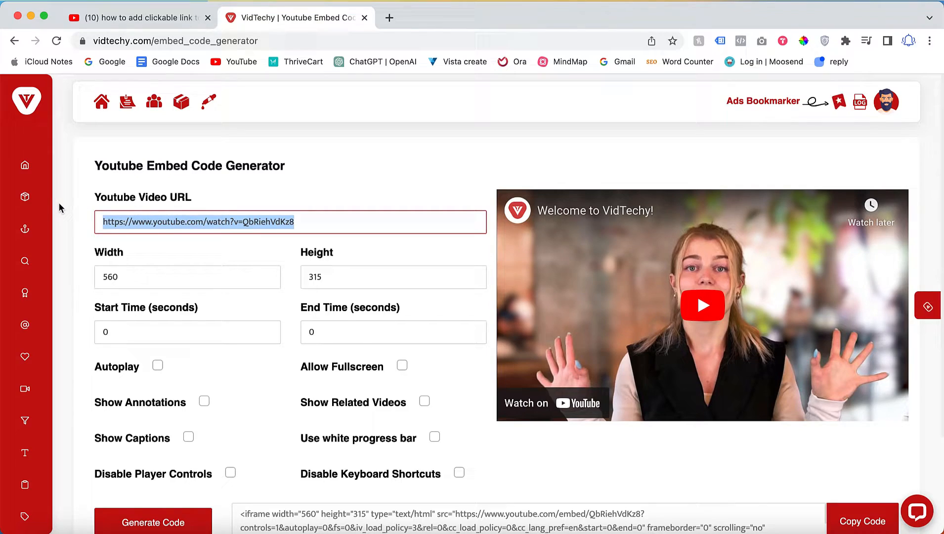
pyautogui.click(133, 17)
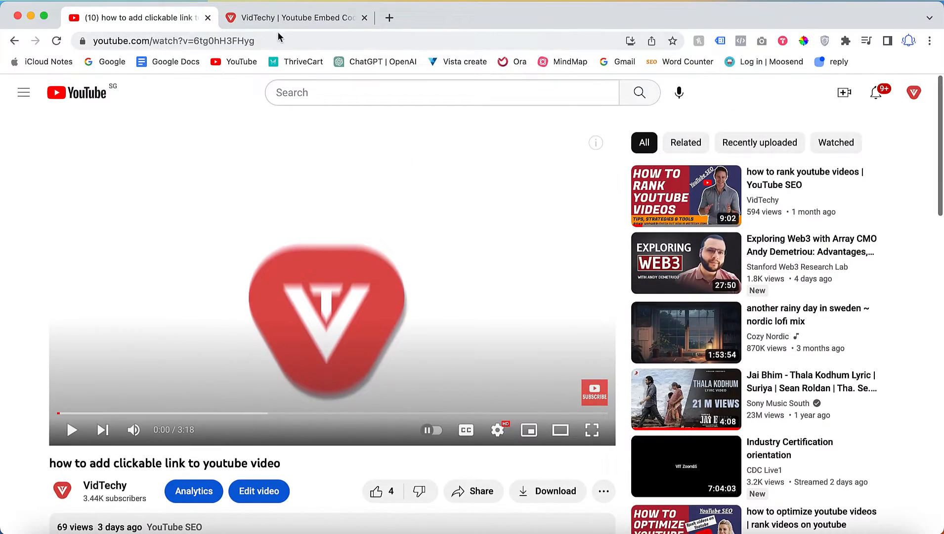
pyautogui.click(295, 18)
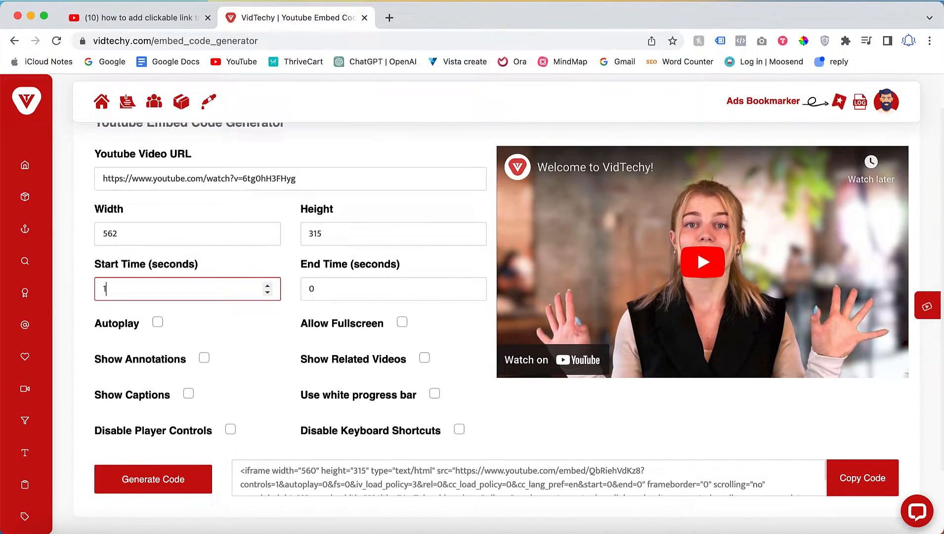
# Fill in the video URL with start time 10 and end time 25 seconds.
pyautogui.write('25')
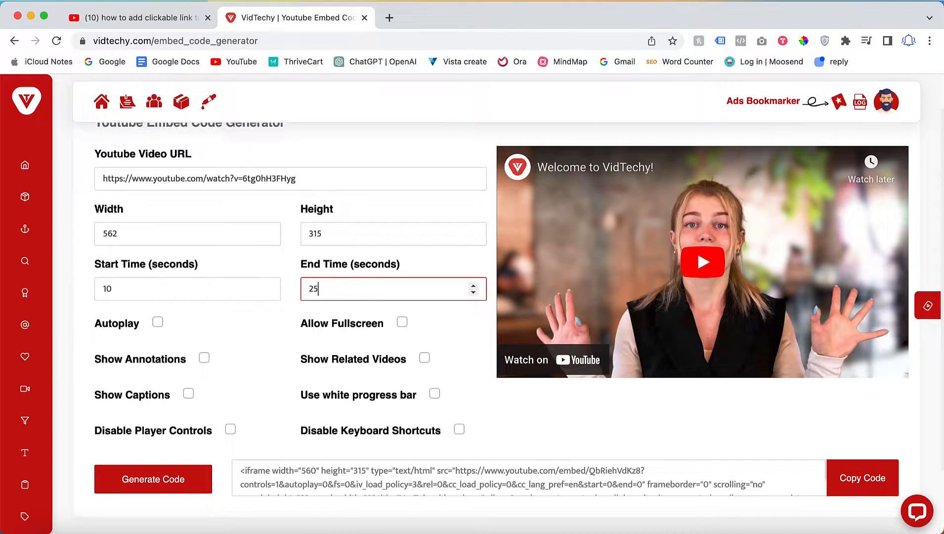
pyautogui.scroll(-3)
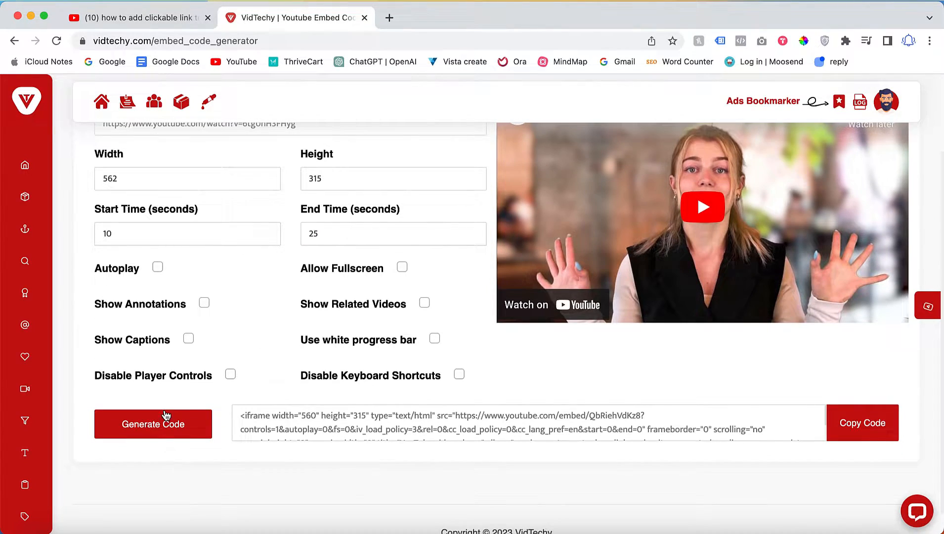
# Generate the code and play the preview to confirm it starts at 0:10, then pause.
pyautogui.click(153, 424)
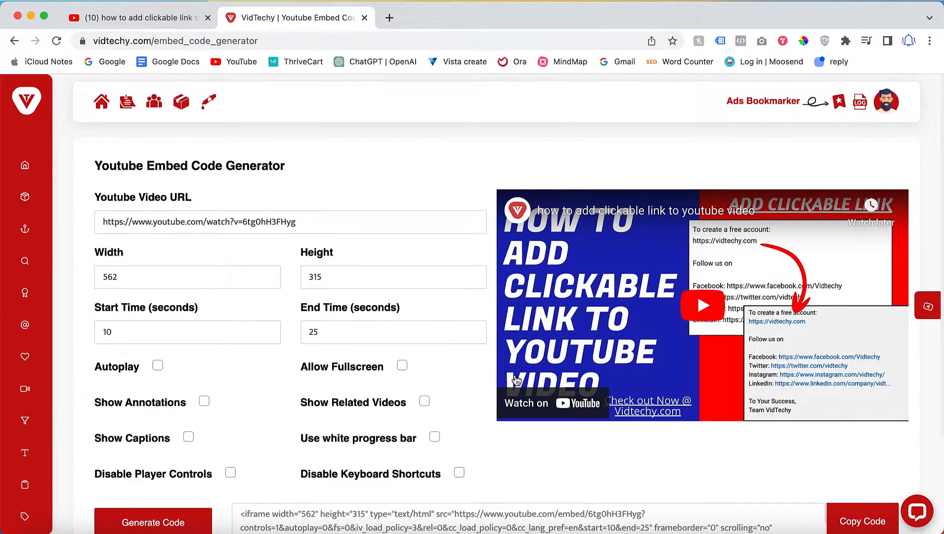
pyautogui.scroll(-3)
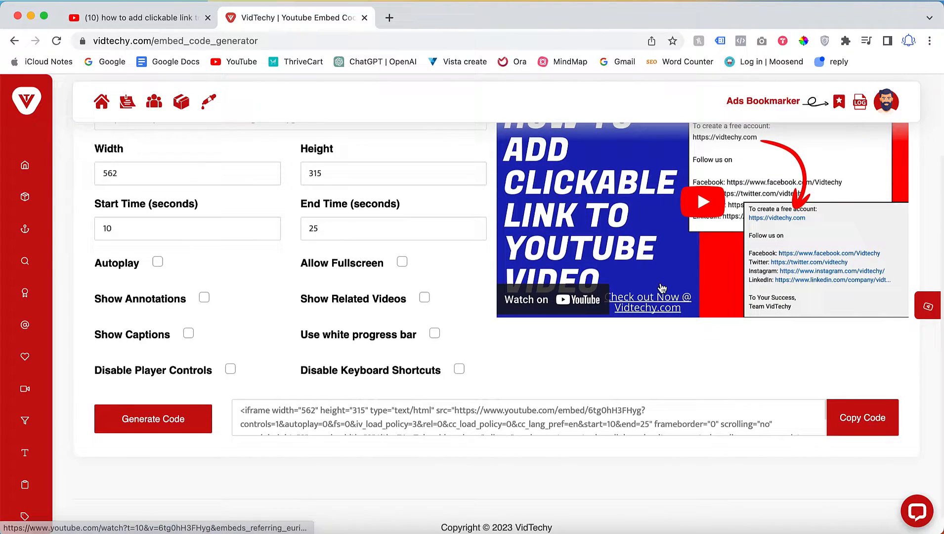
pyautogui.moveTo(808, 377)
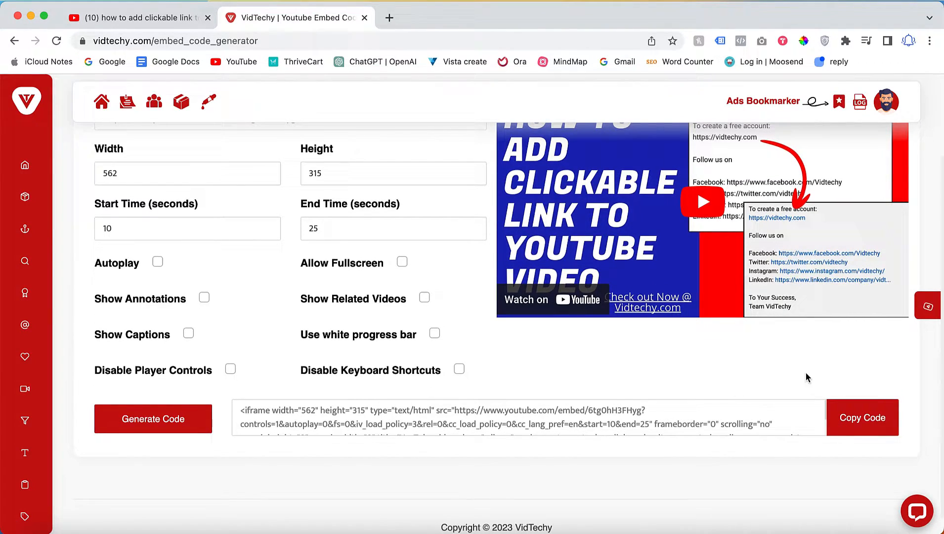
pyautogui.scroll(3)
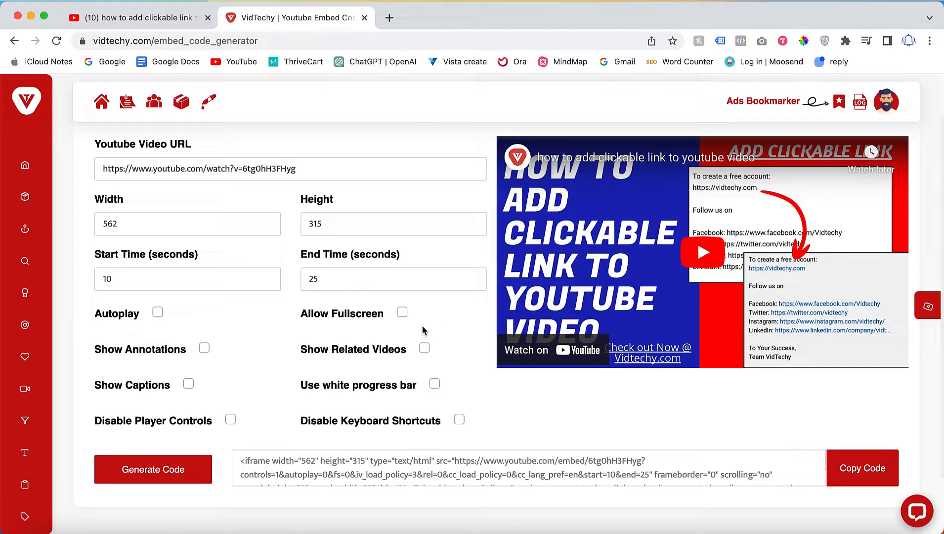
pyautogui.moveTo(607, 301)
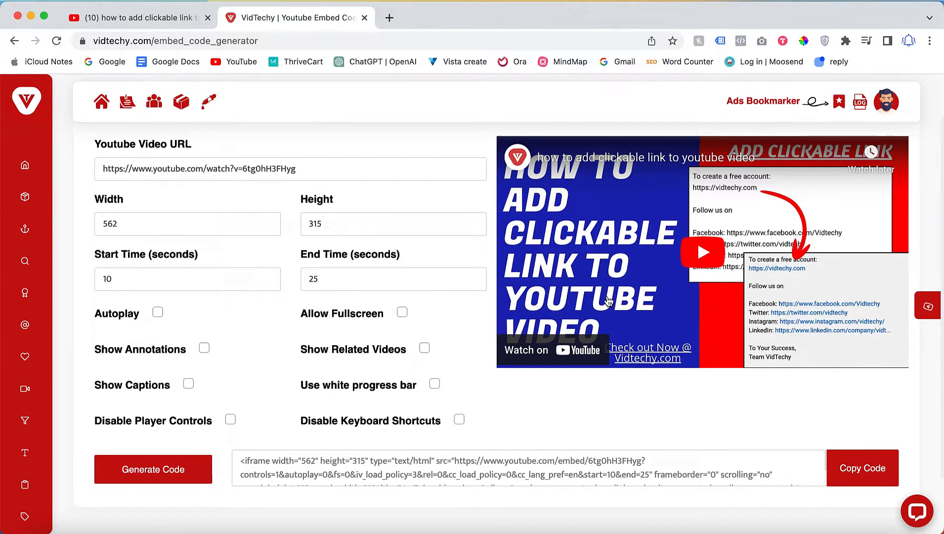
pyautogui.click(702, 251)
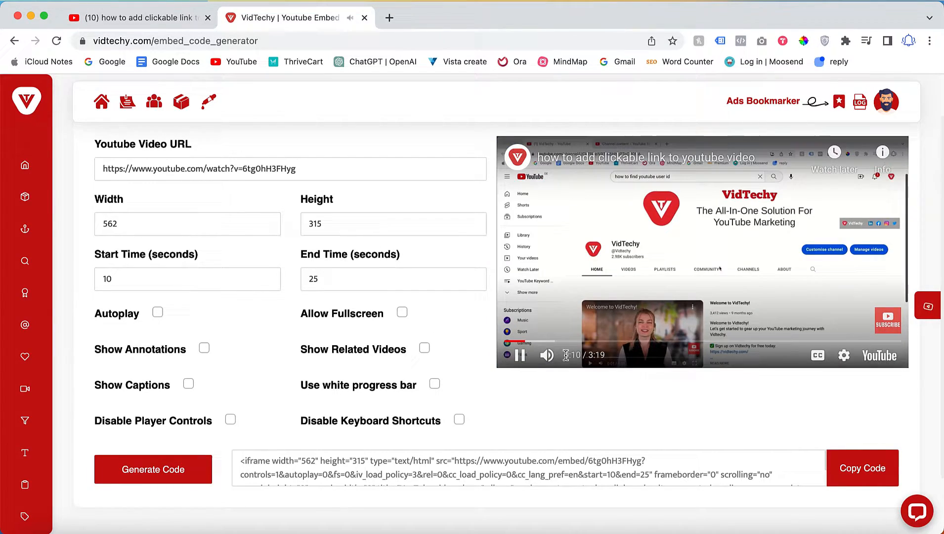
pyautogui.click(519, 354)
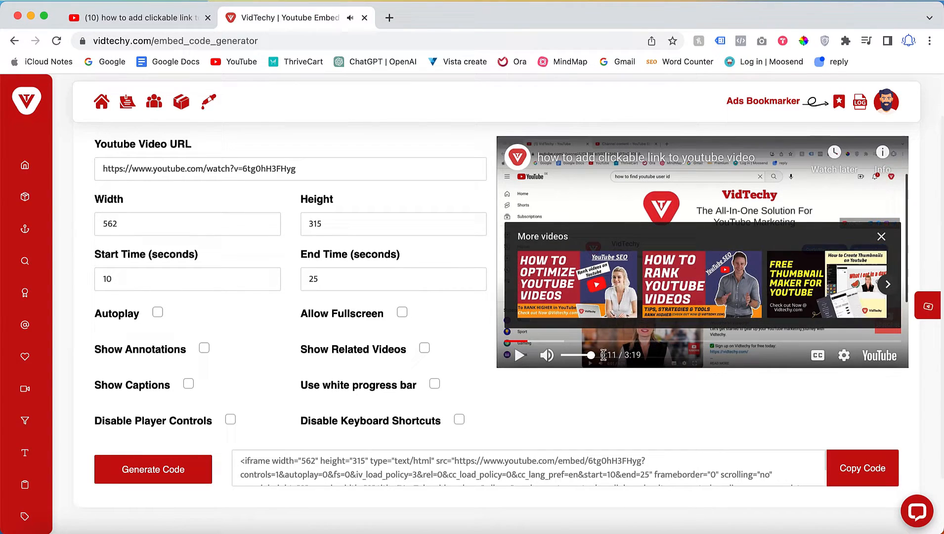
pyautogui.click(391, 277)
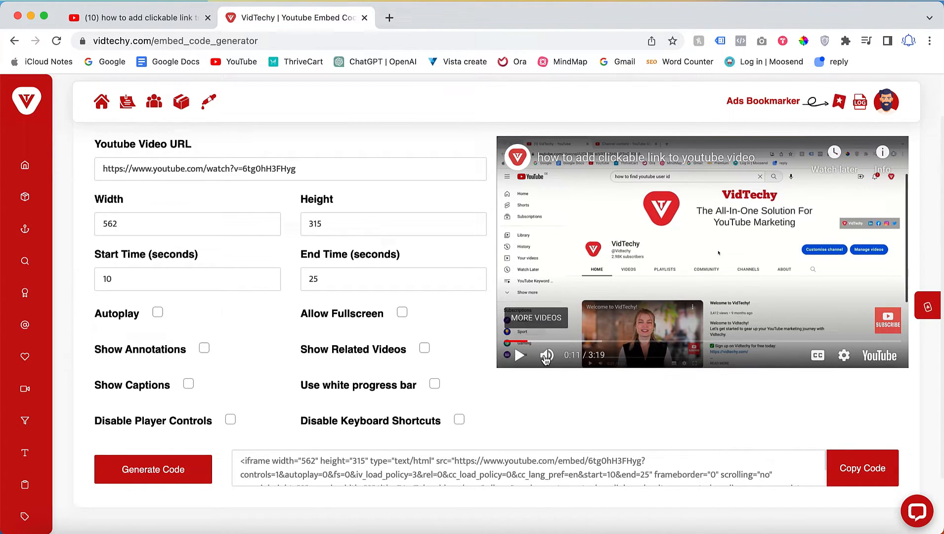
# Tick Disable Player Controls for the embed.
pyautogui.click(229, 419)
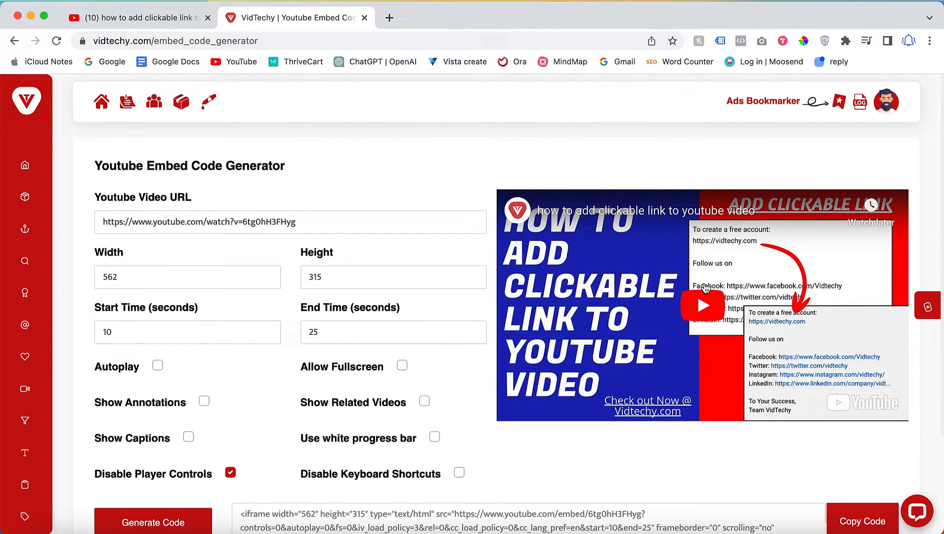
# Play the preview to confirm the video runs with no control bar.
pyautogui.click(702, 305)
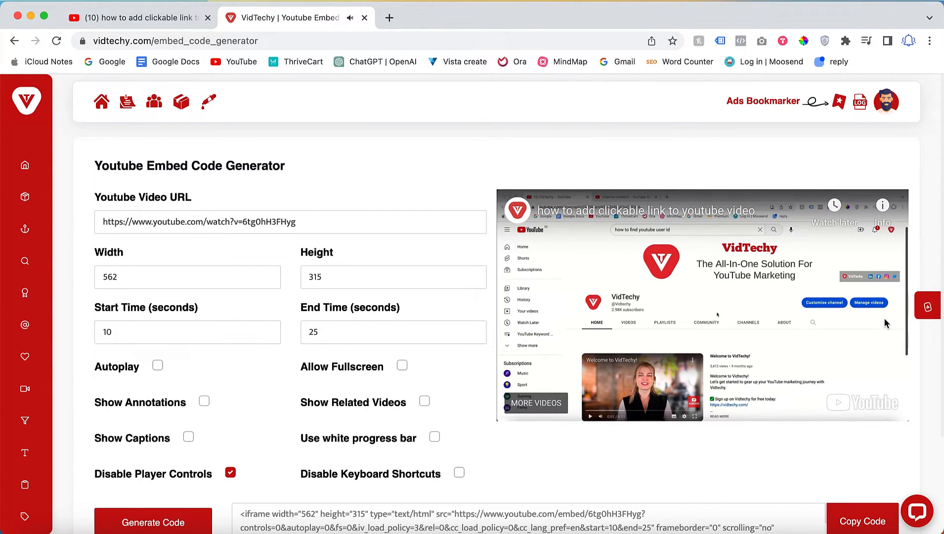
pyautogui.moveTo(584, 418)
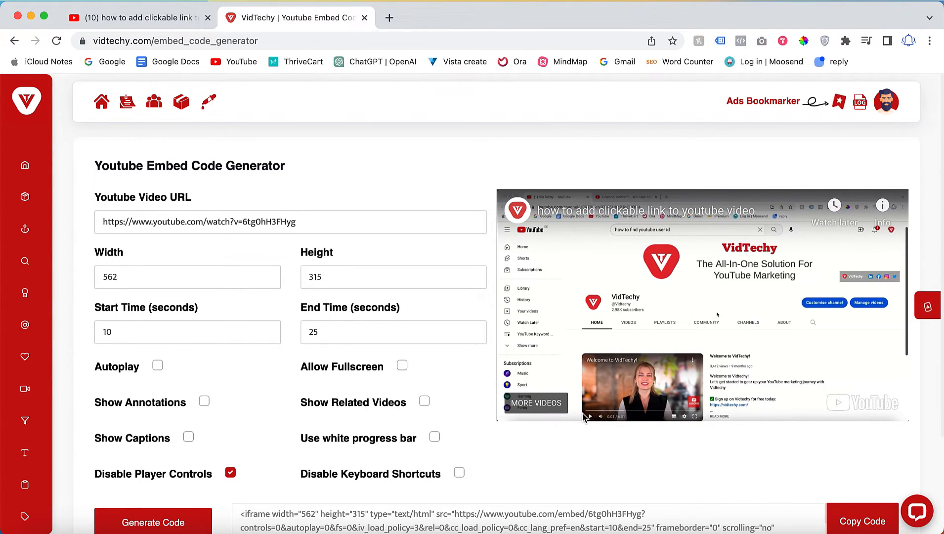
pyautogui.moveTo(588, 386)
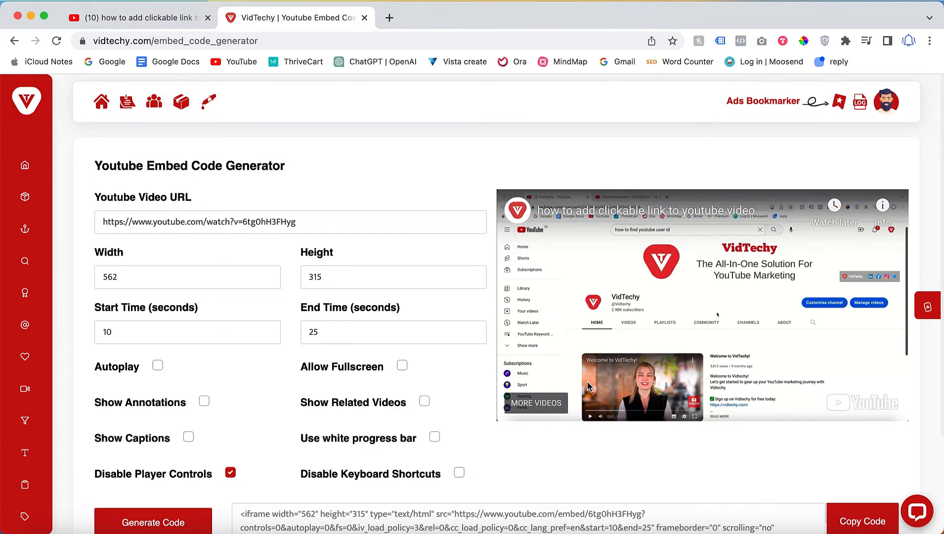
pyautogui.moveTo(656, 408)
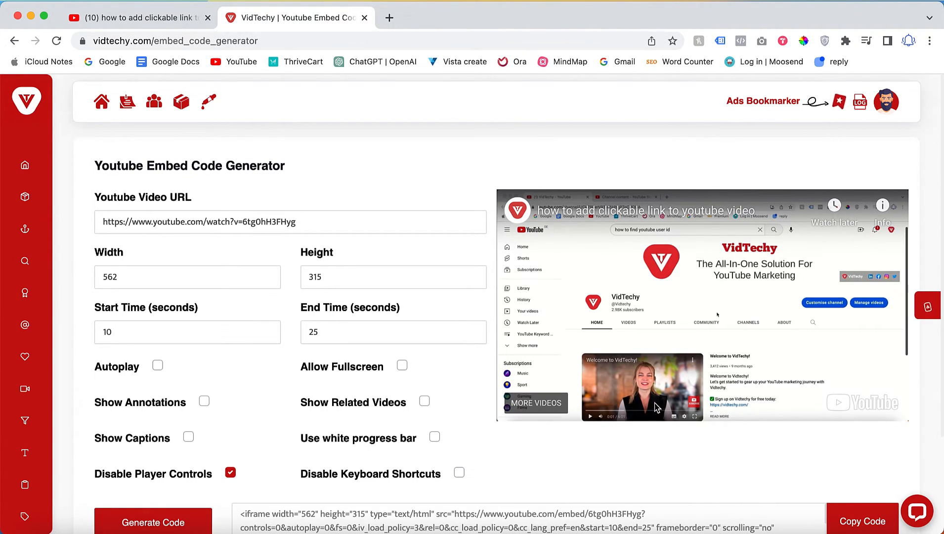